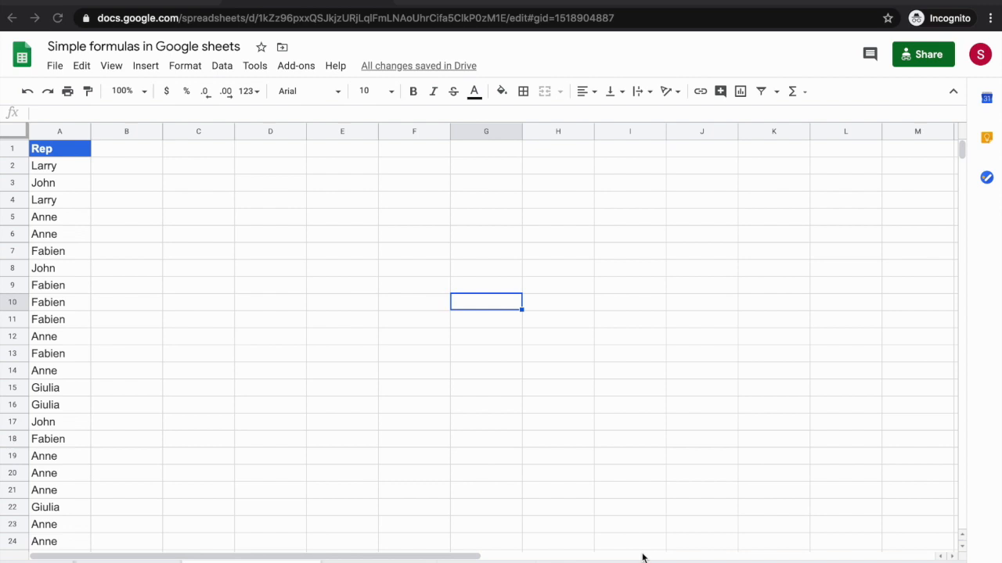
pyautogui.moveTo(486, 415)
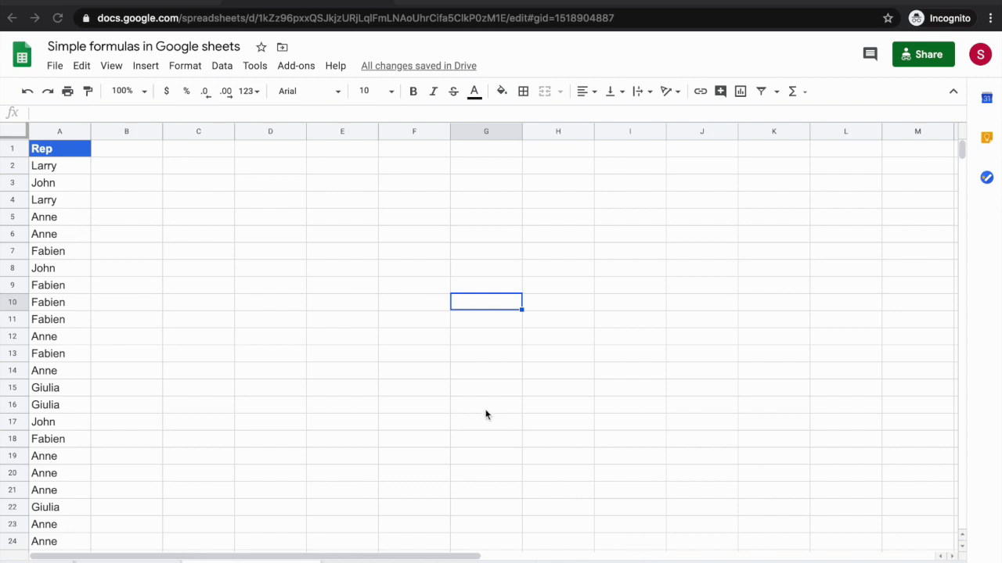
pyautogui.moveTo(415, 370)
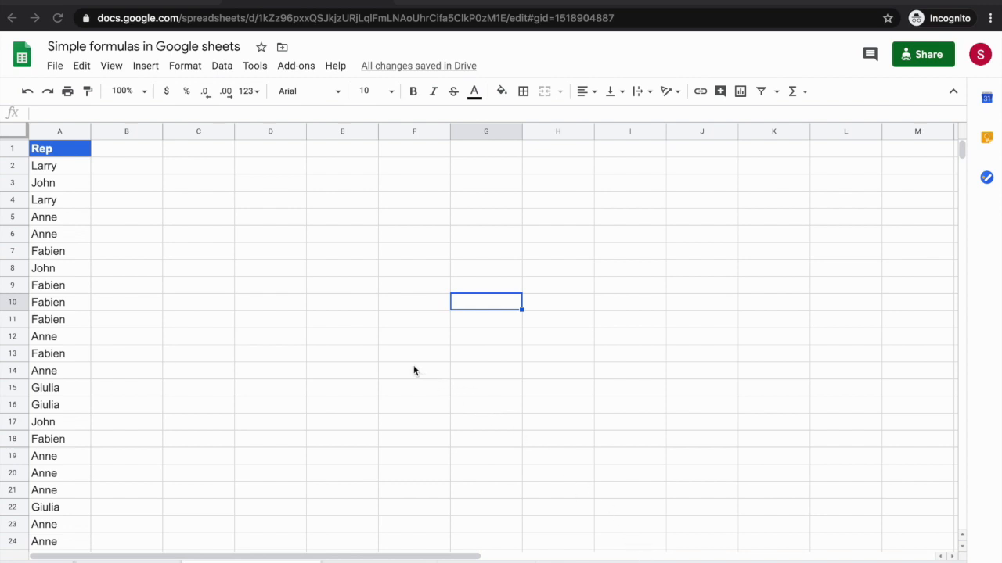
pyautogui.moveTo(241, 264)
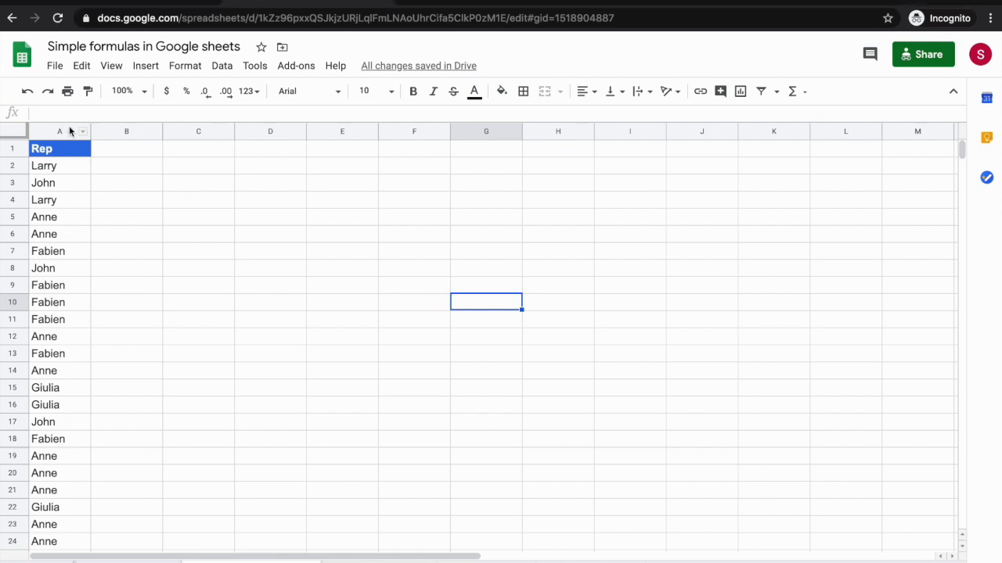
pyautogui.moveTo(69, 131)
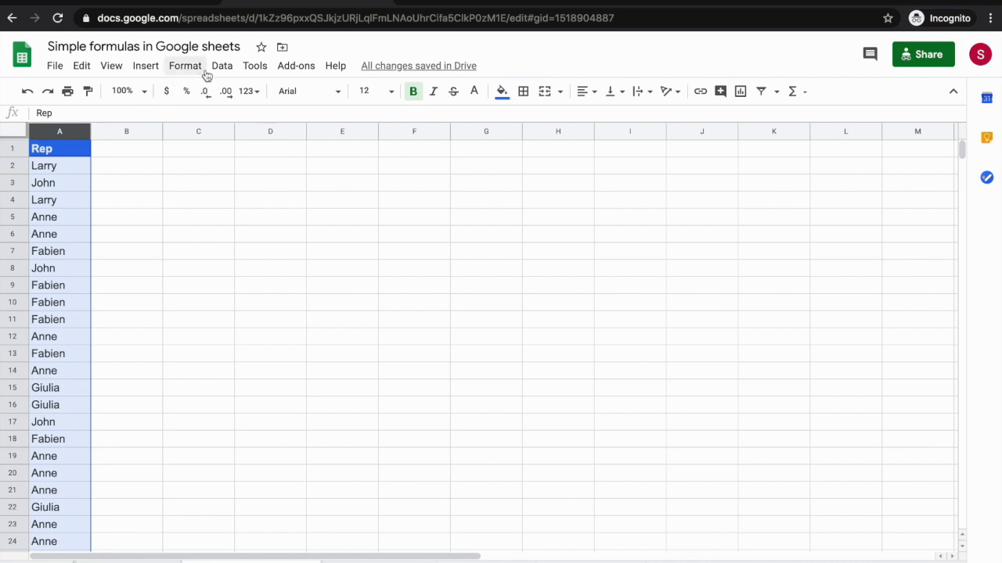
pyautogui.moveTo(222, 64)
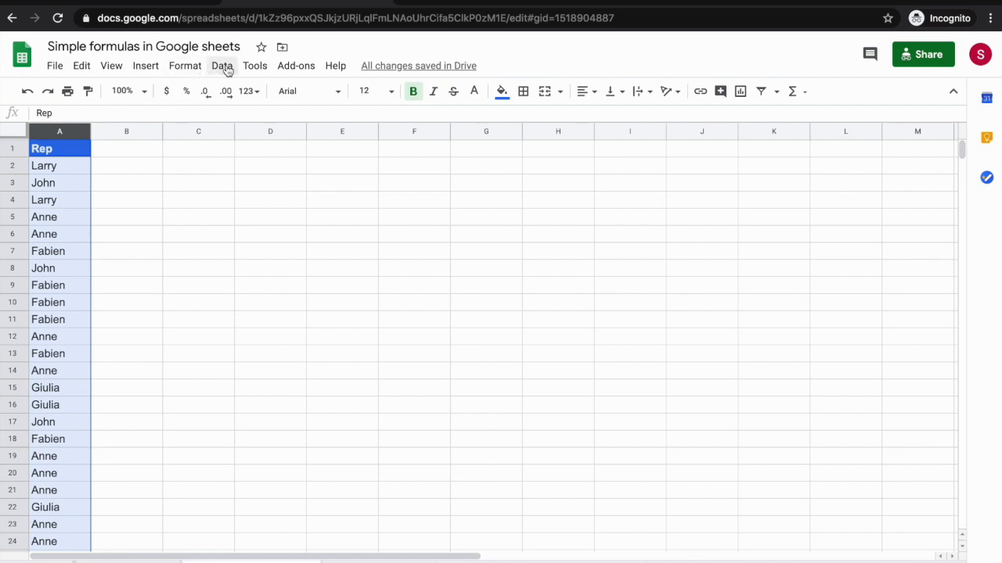
# Open Data > Remove duplicates for column A.
pyautogui.click(222, 65)
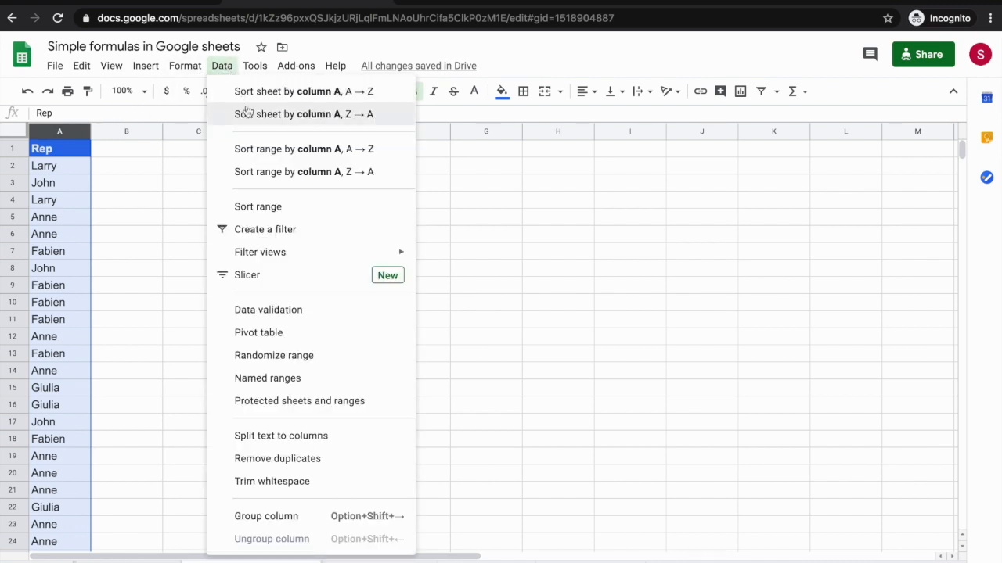
pyautogui.moveTo(267, 378)
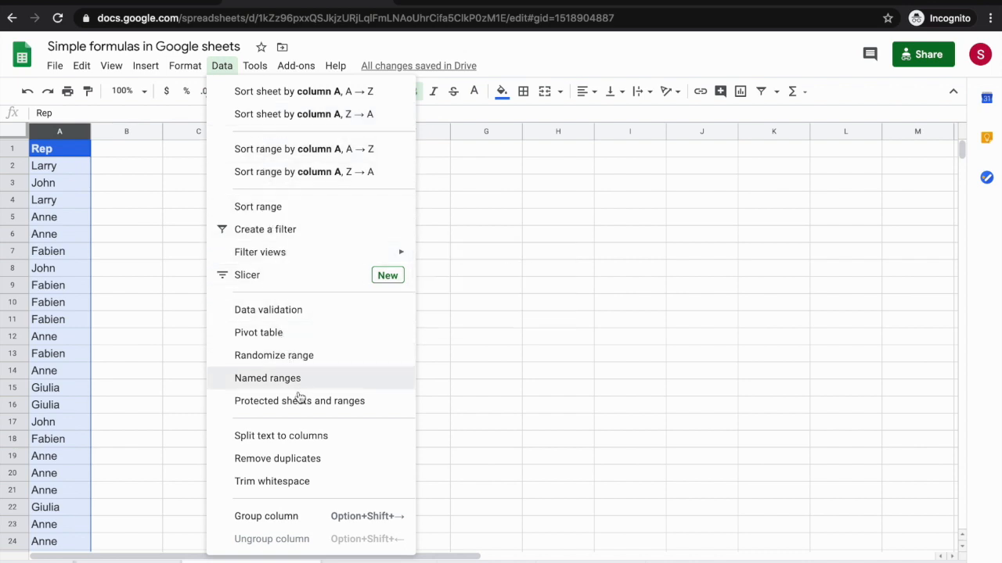
pyautogui.moveTo(277, 458)
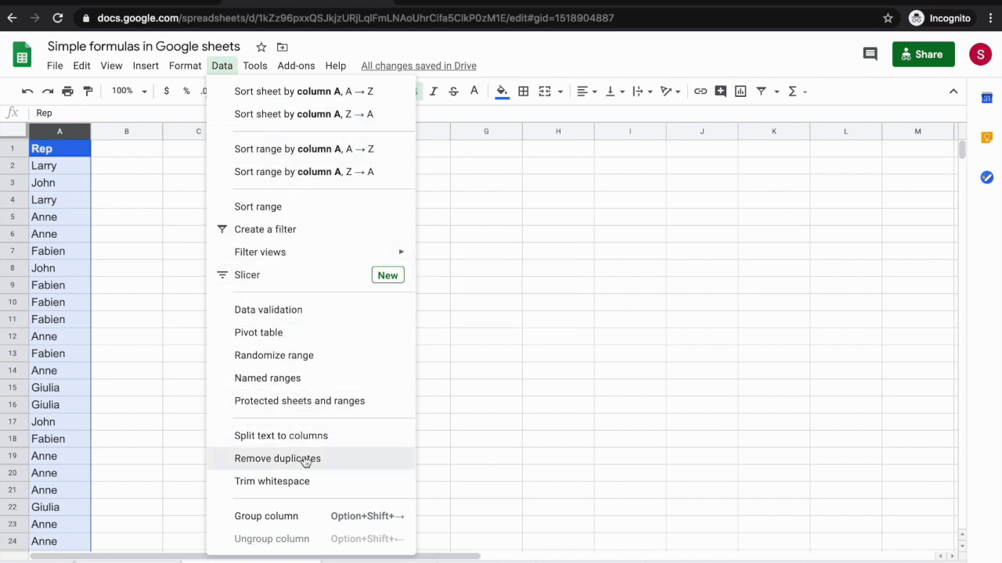
pyautogui.click(277, 459)
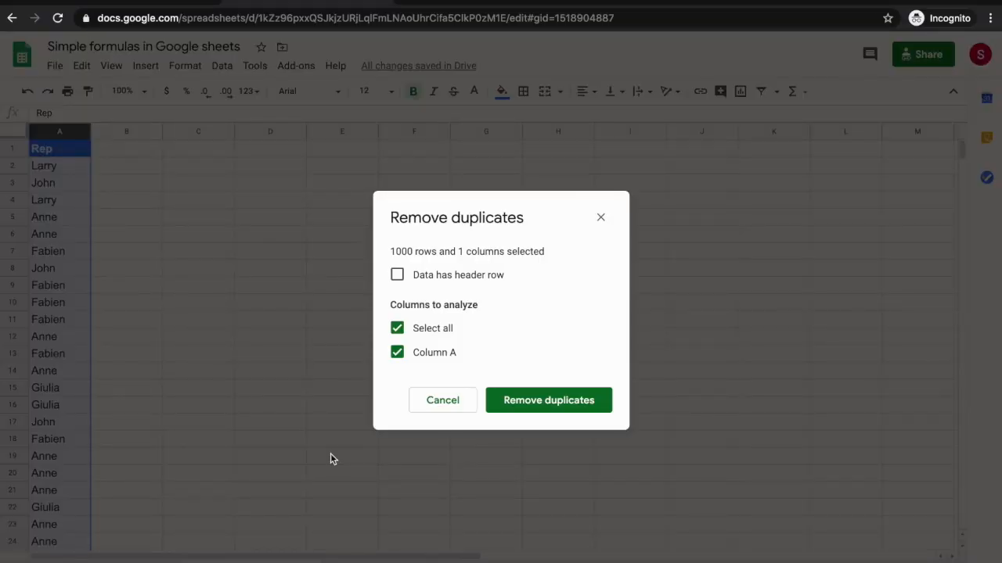
pyautogui.moveTo(456, 381)
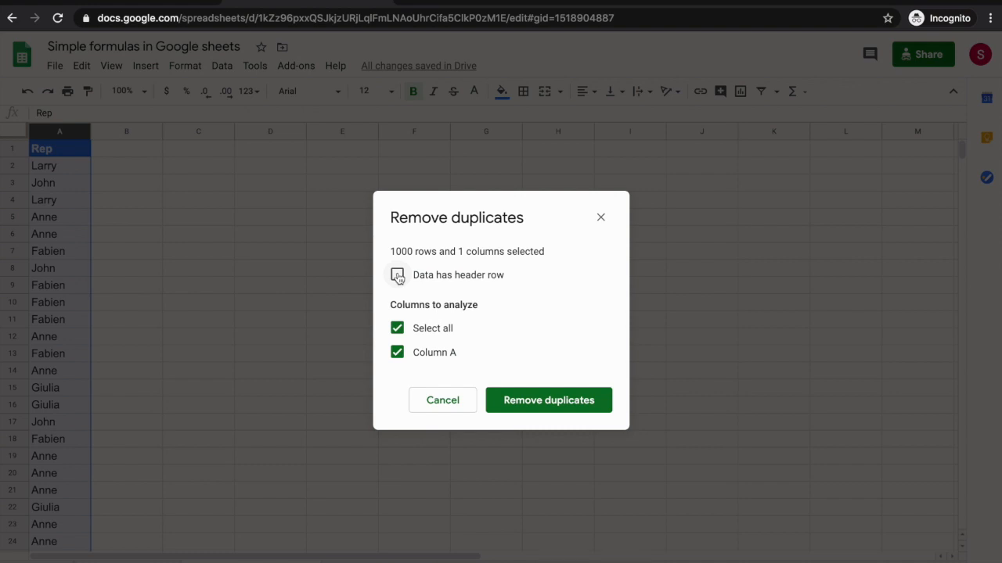
# Mark the data as having a header row so column A is labelled Rep.
pyautogui.click(397, 275)
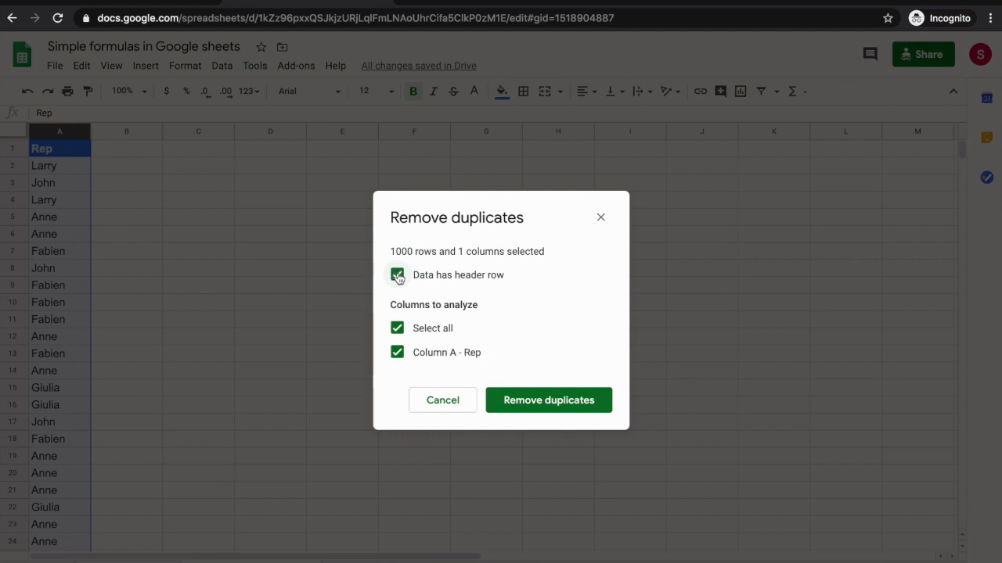
pyautogui.moveTo(399, 359)
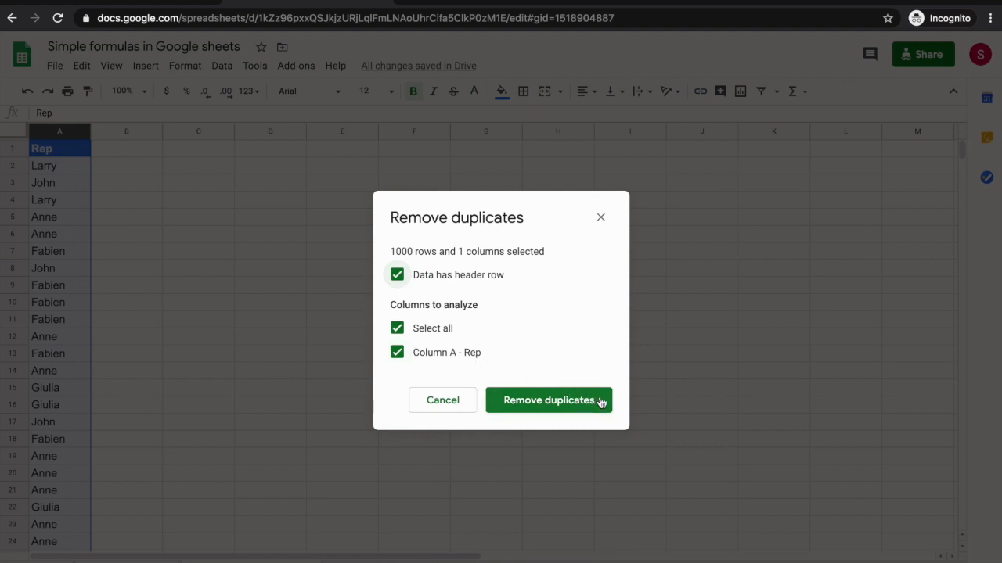
# Run duplicate removal, deleting 47 rows, and dismiss the summary.
pyautogui.click(549, 400)
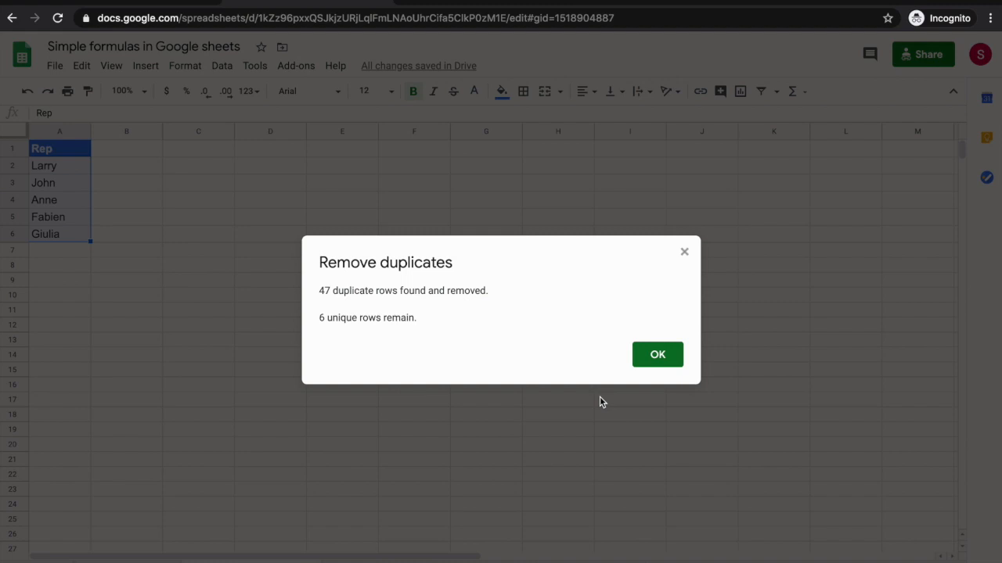
pyautogui.moveTo(657, 354)
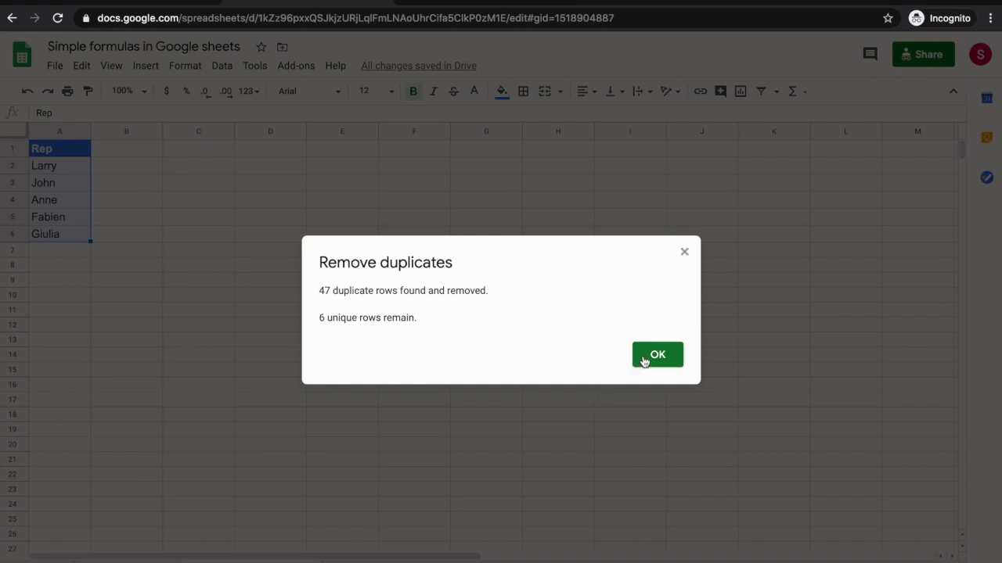
pyautogui.click(657, 355)
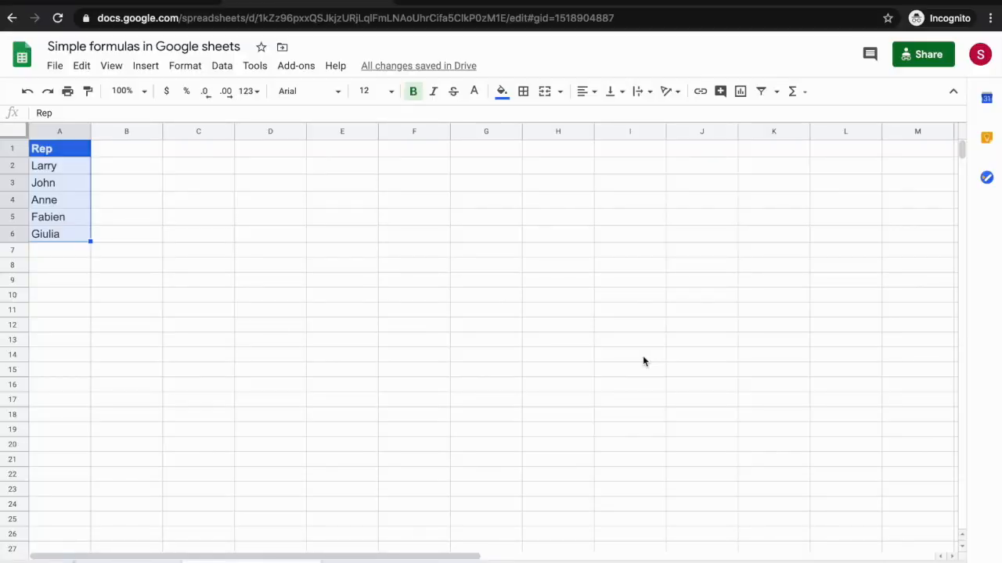